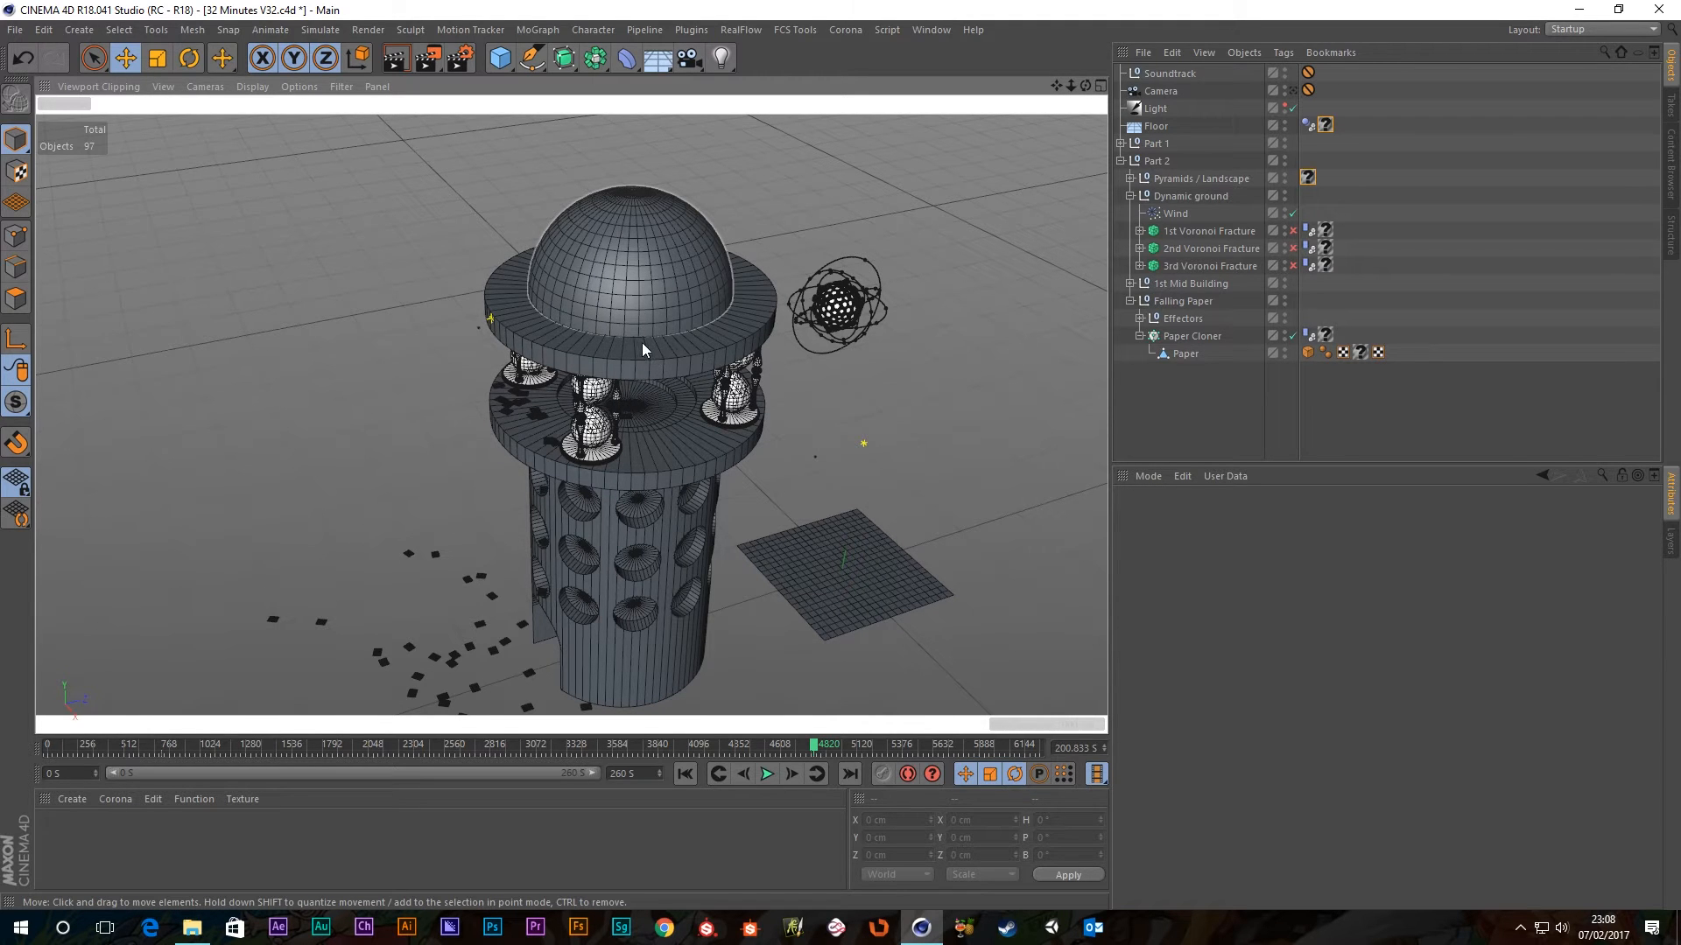
pyautogui.moveTo(630, 355)
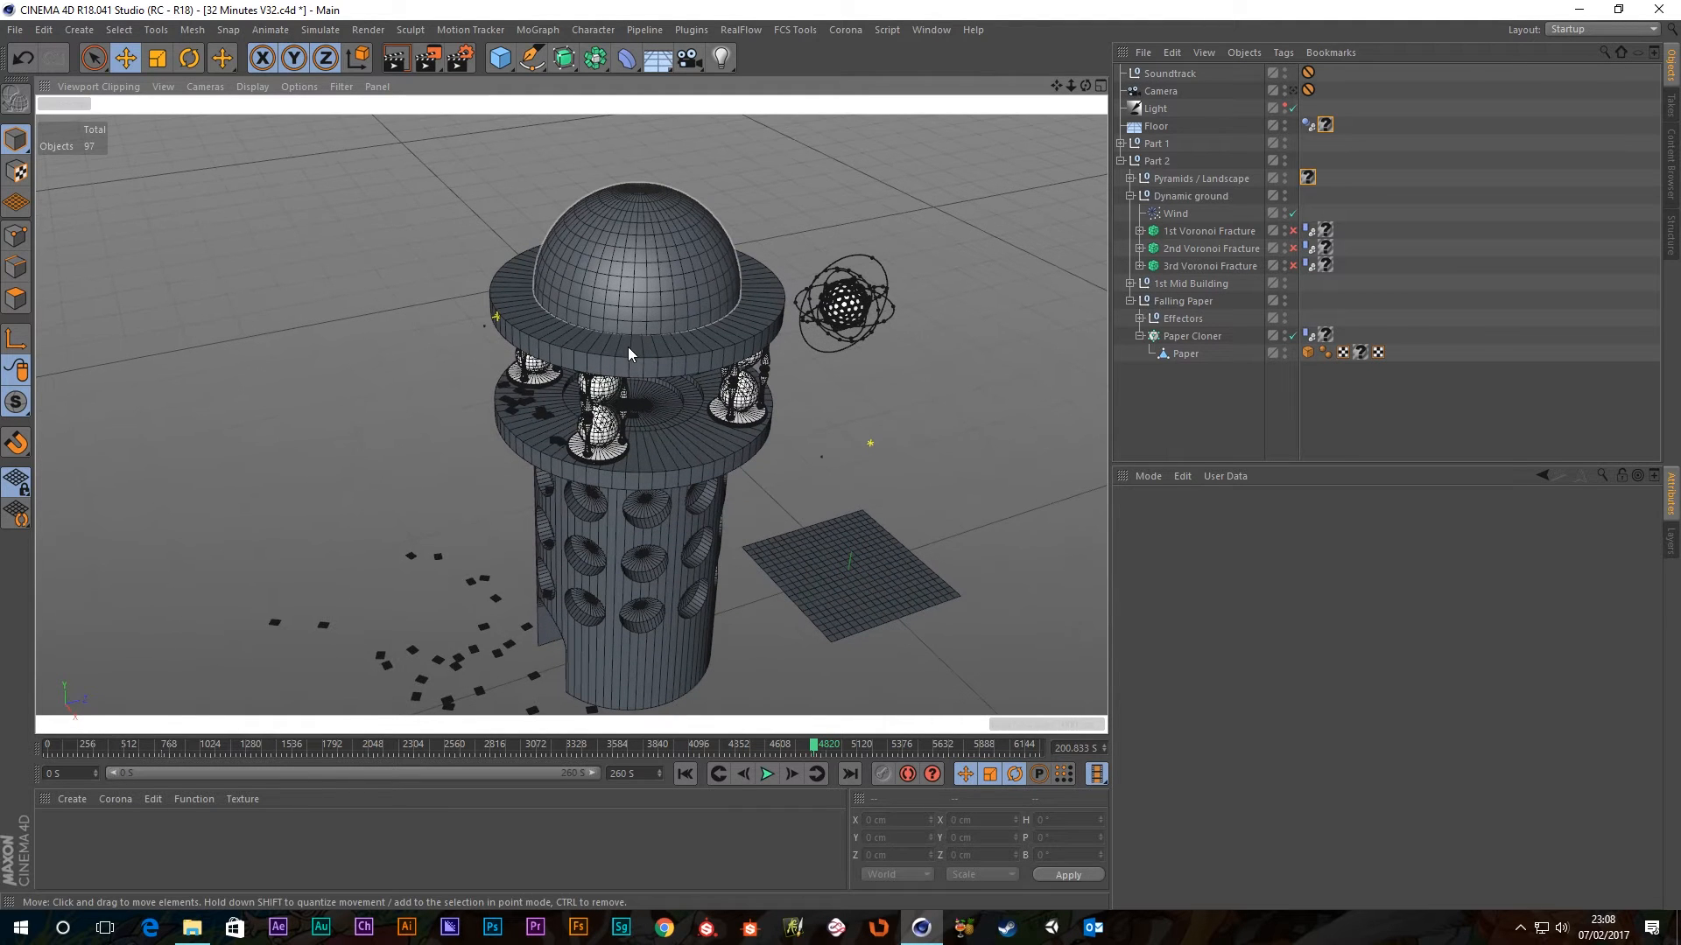
pyautogui.moveTo(619, 344)
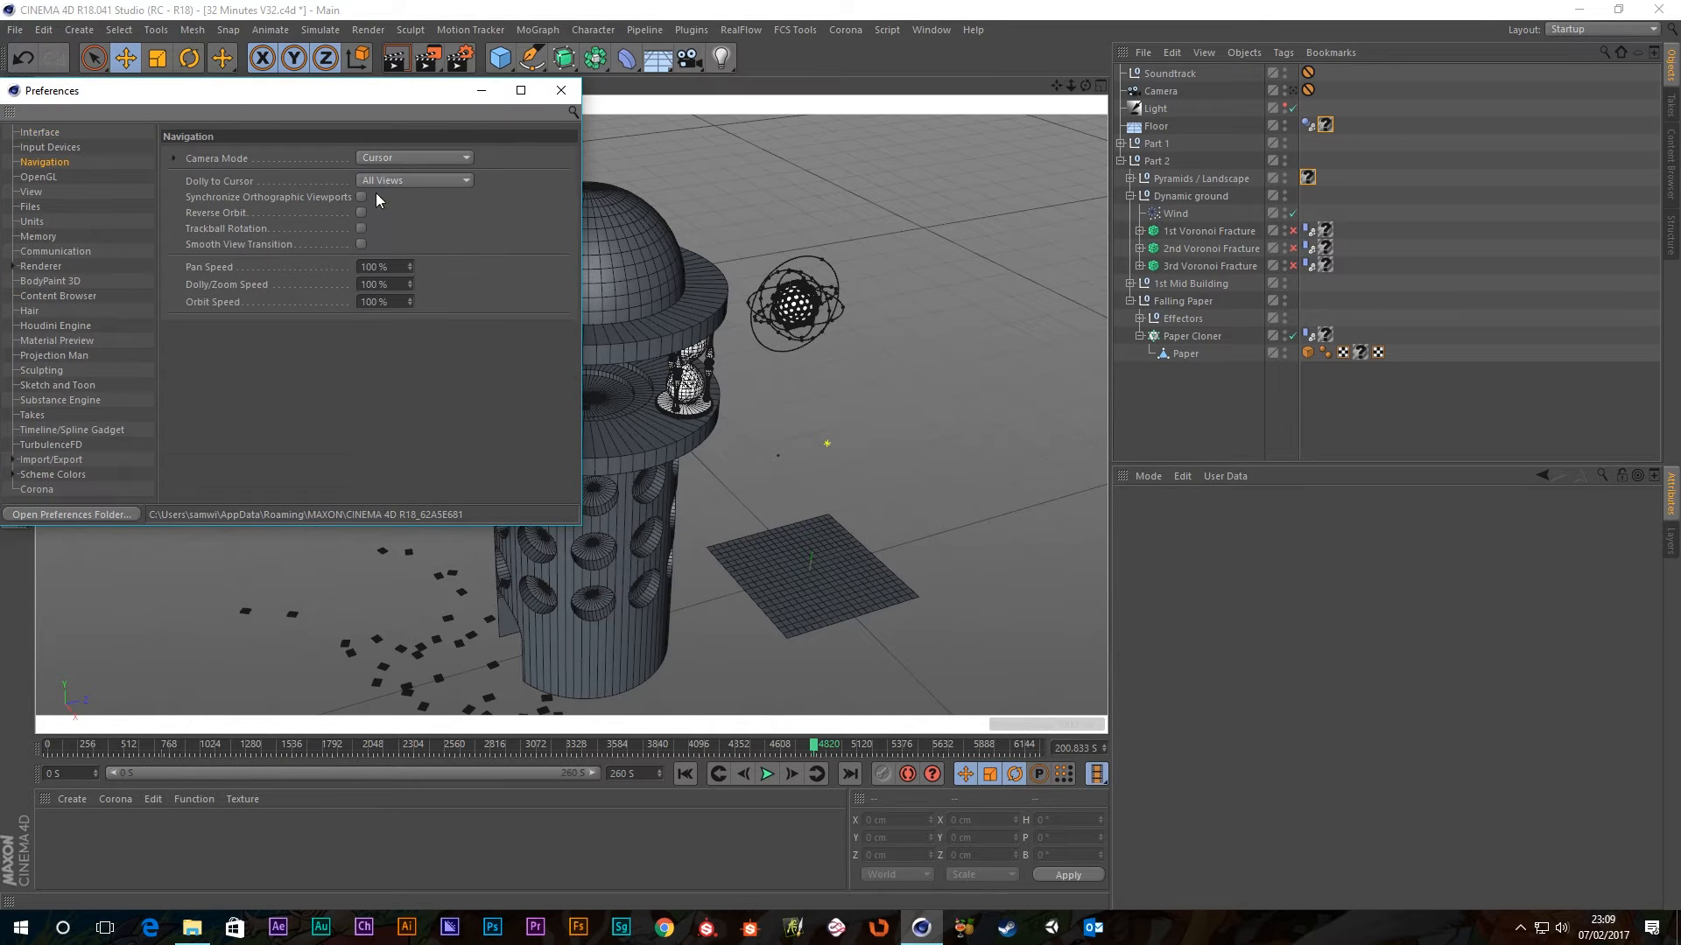
pyautogui.moveTo(536, 154)
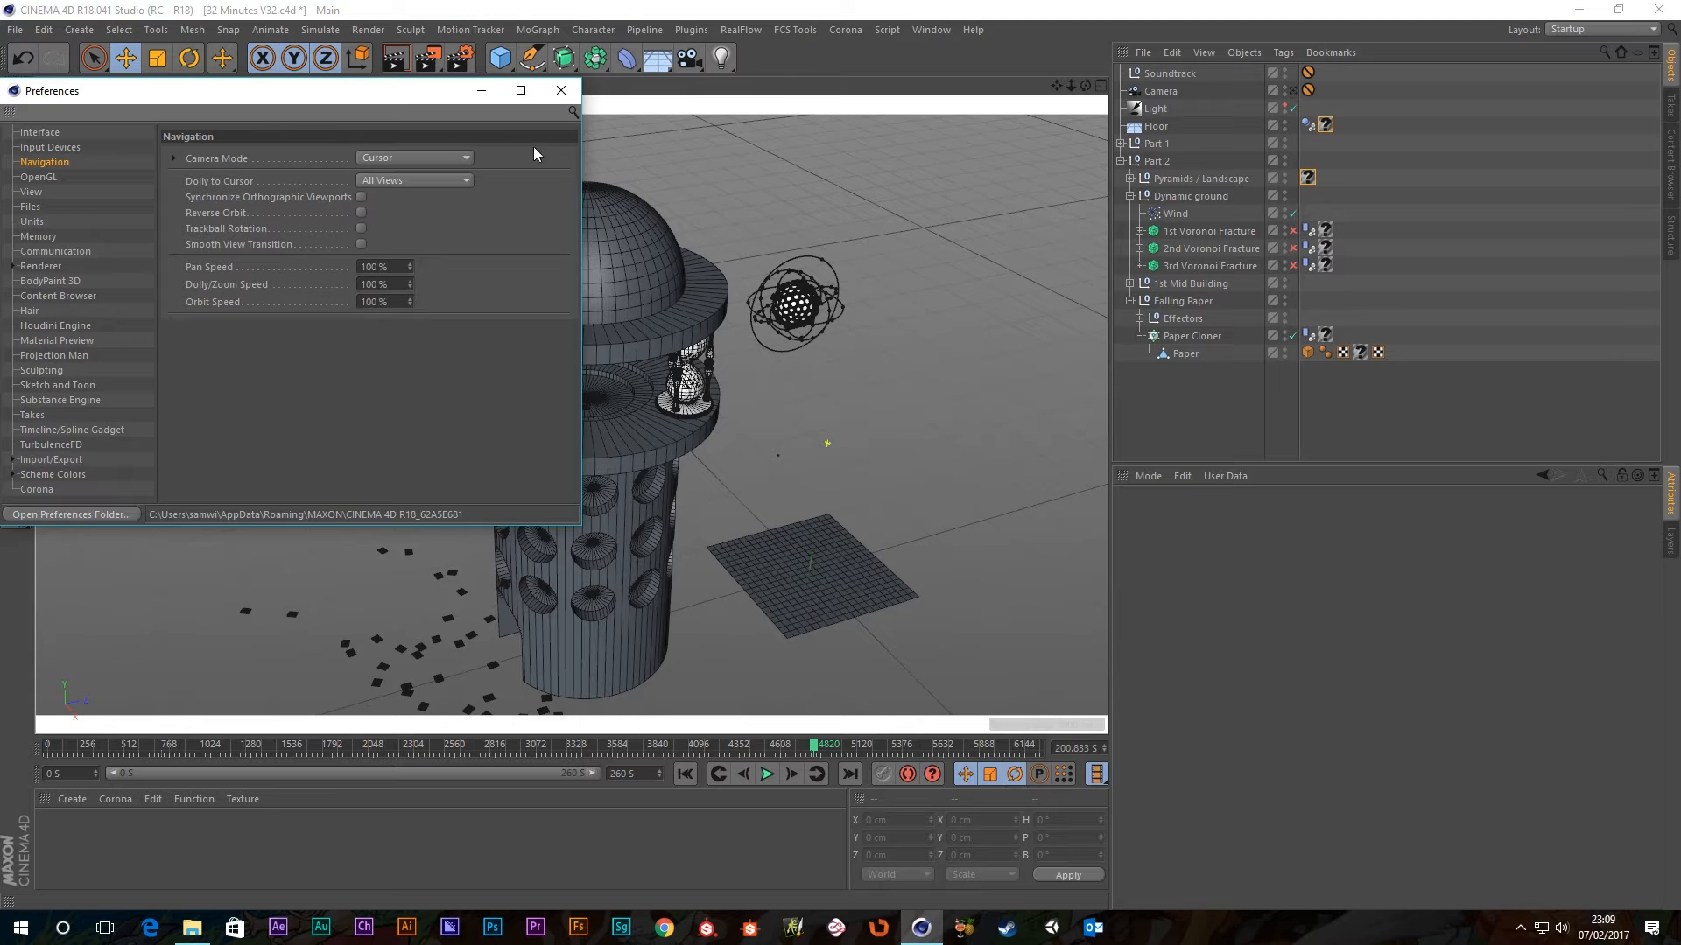
# Bring up Preferences from the Edit menu to reach the Navigation settings (Camera Mode: Cursor).
pyautogui.click(561, 91)
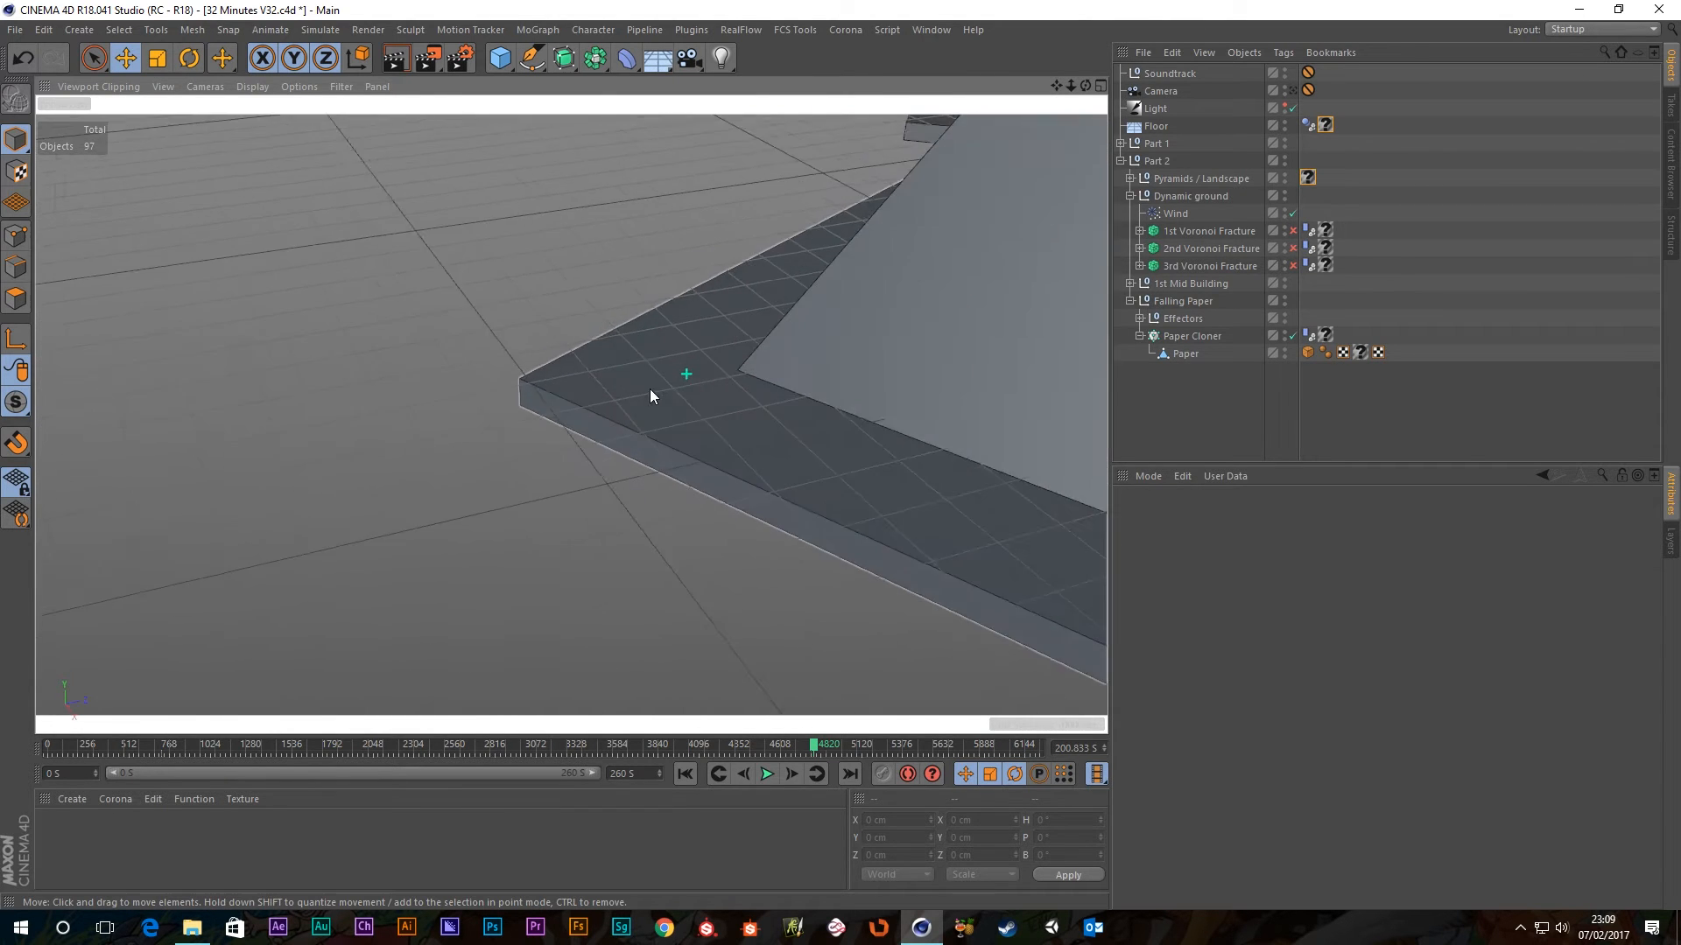
# Orbit the close-up view of the pyramid base, revolving around the stray green pivot cross.
pyautogui.moveTo(648, 398); pyautogui.dragTo(814, 423)
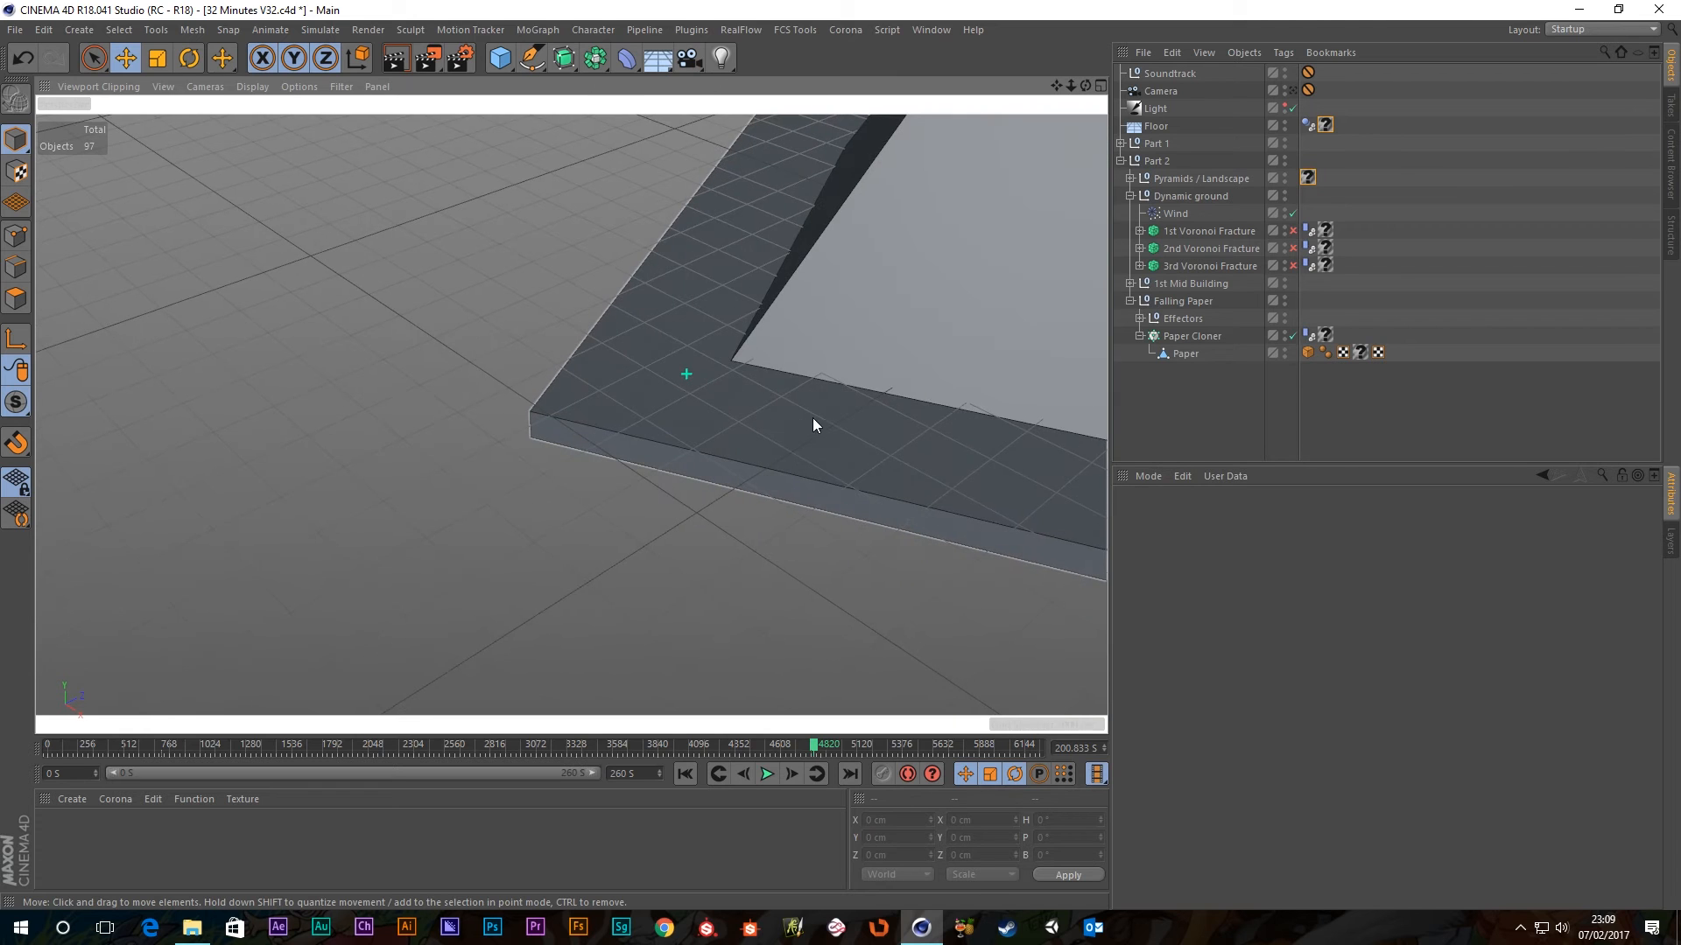
pyautogui.moveTo(814, 425); pyautogui.dragTo(370, 403)
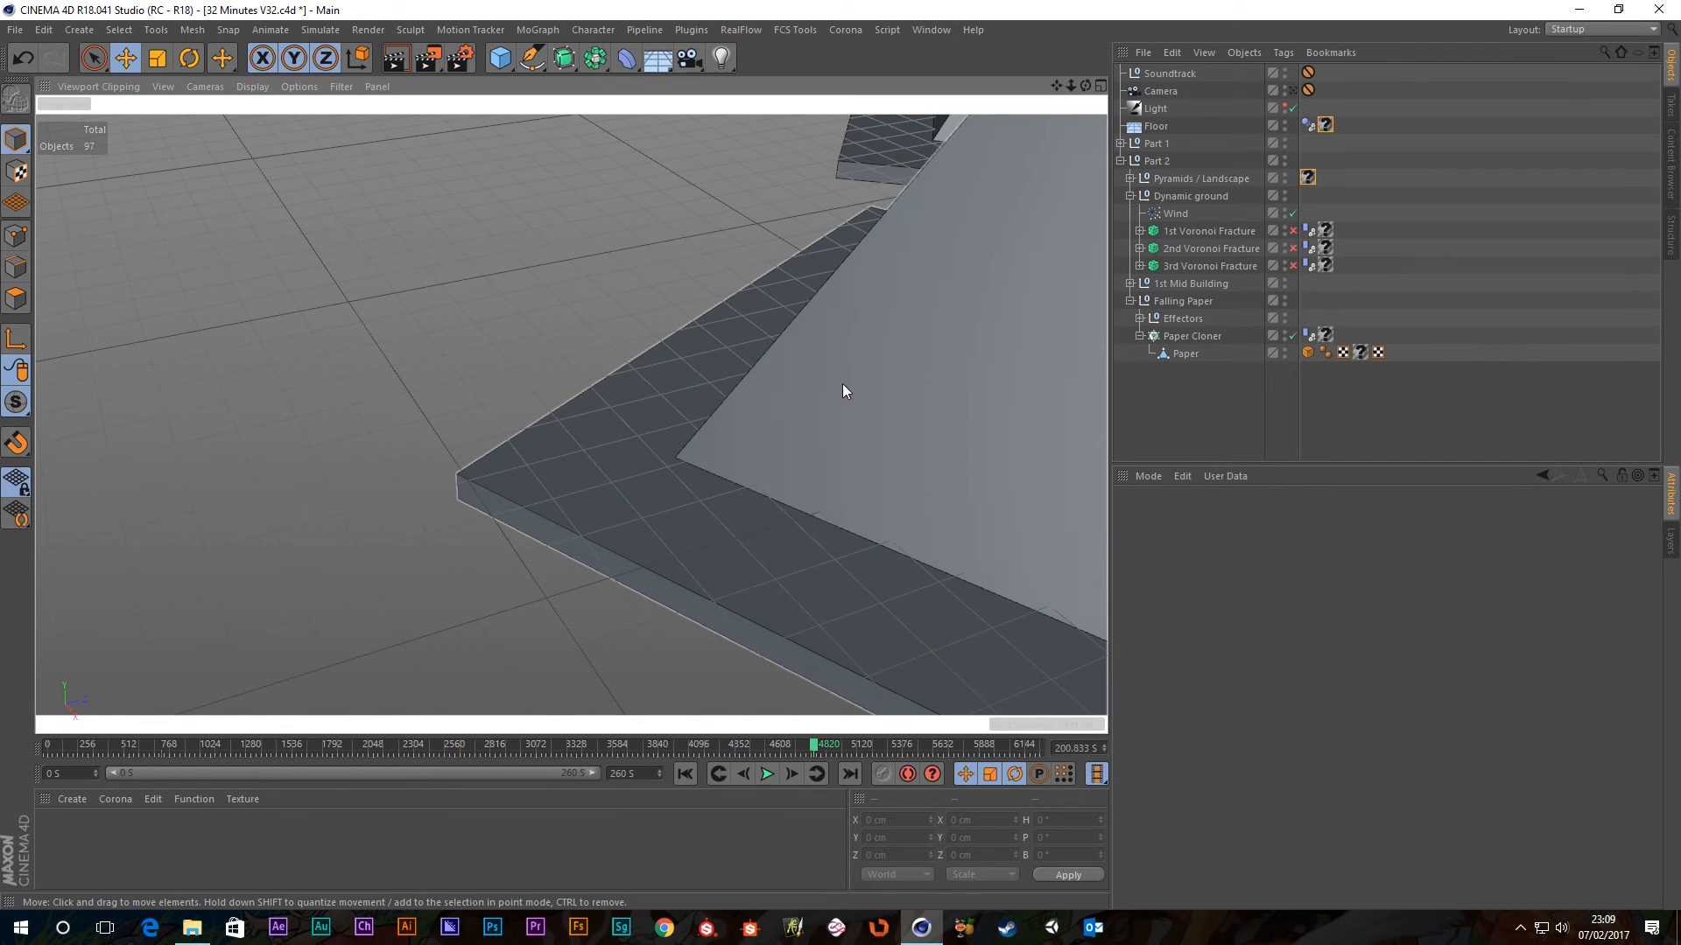
# Orbit around the clicked point on the pyramid, ending with a top-down view of it on its slab.
pyautogui.moveTo(842, 390); pyautogui.dragTo(775, 346)
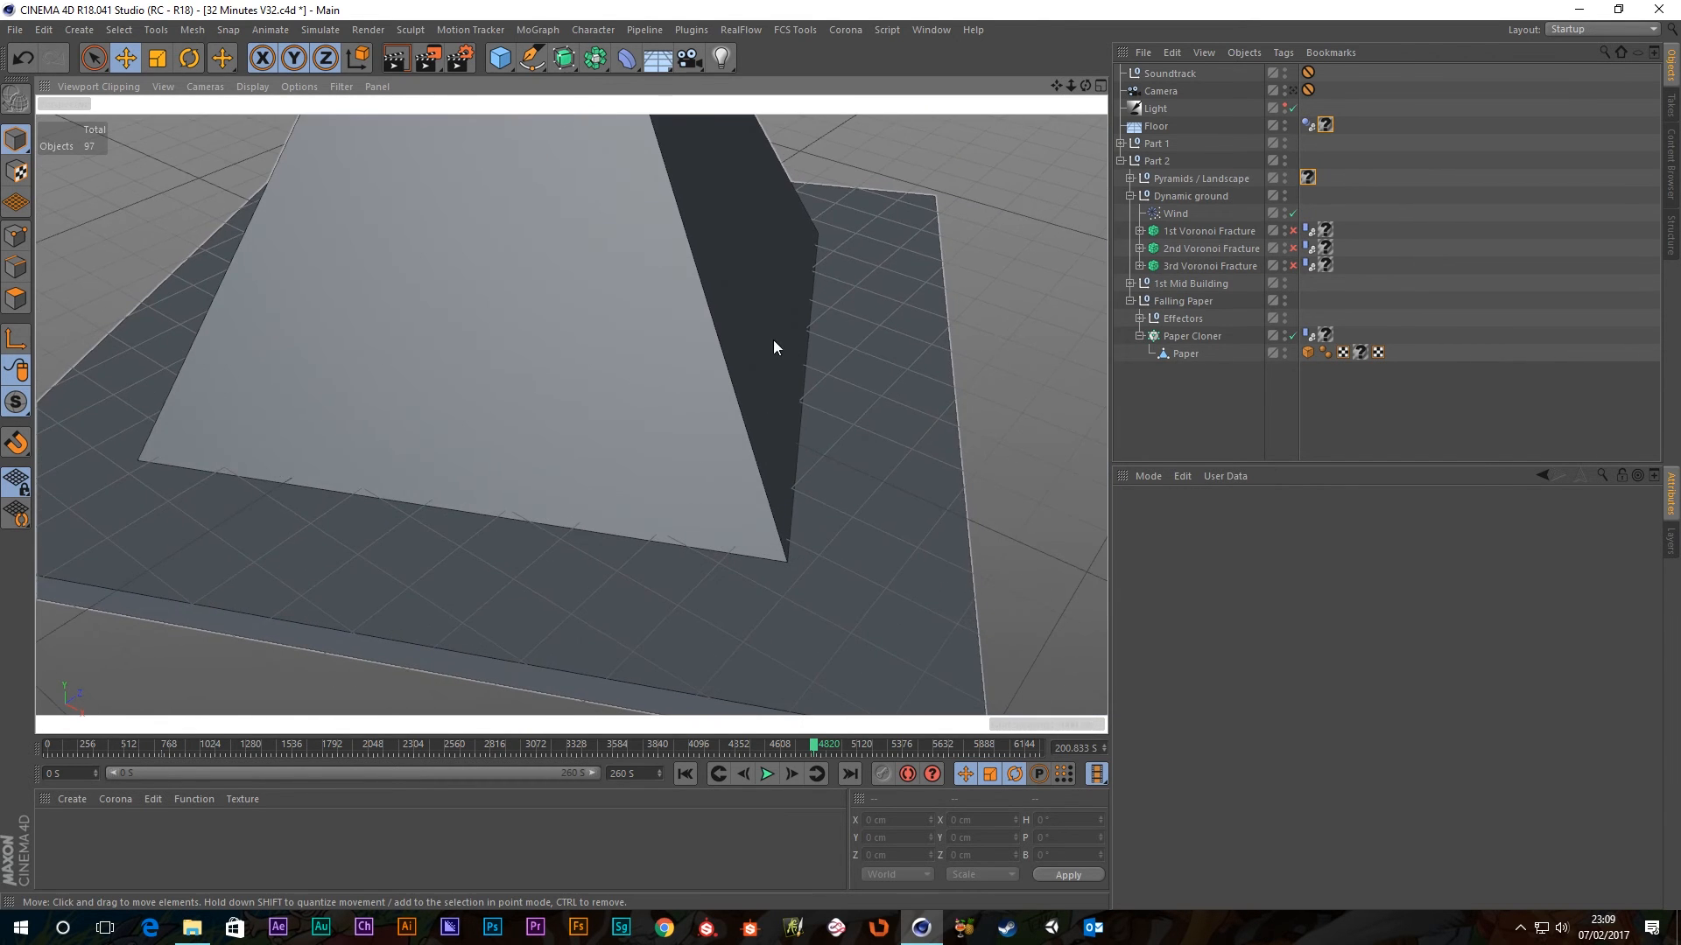